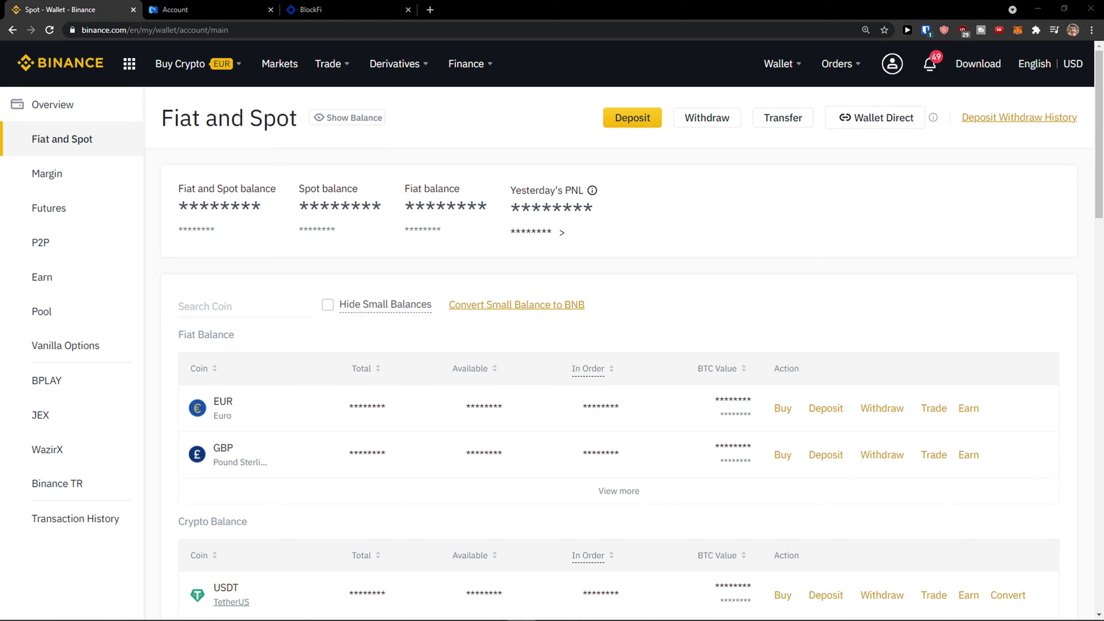
mouse_move(232, 461)
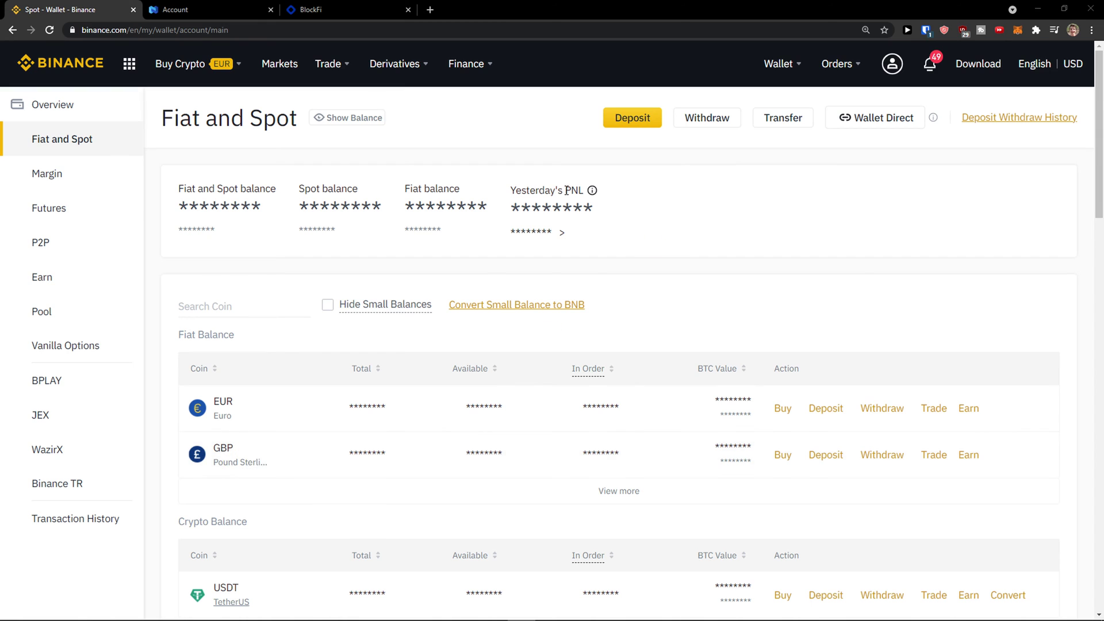
Glance at the Nexo tab, then return to Binance and open Wallet Overview.
click(204, 9)
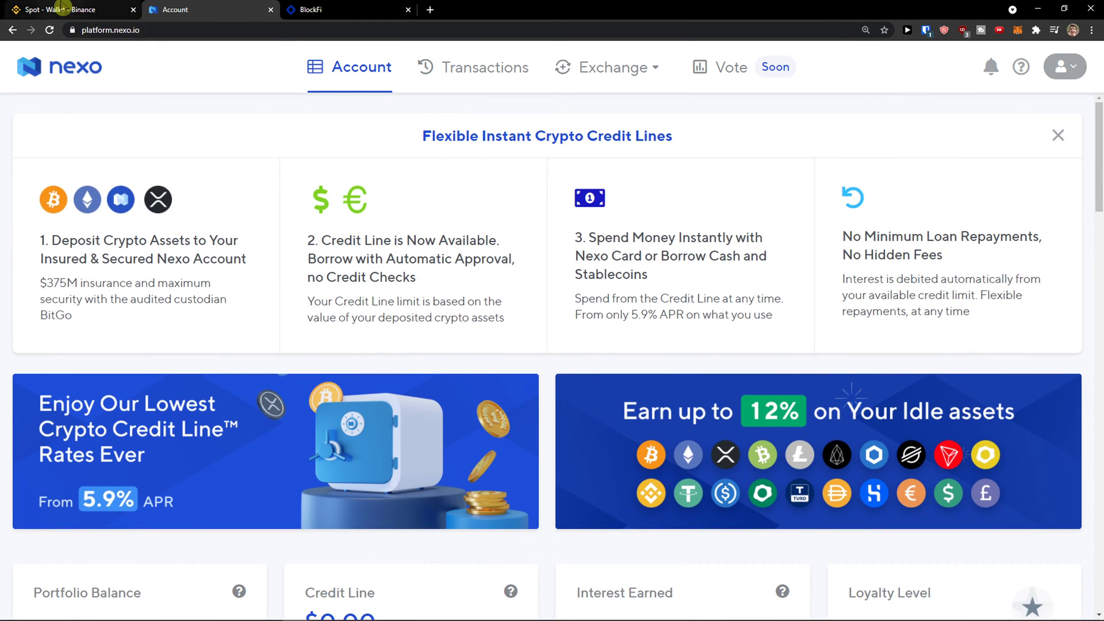
click(63, 9)
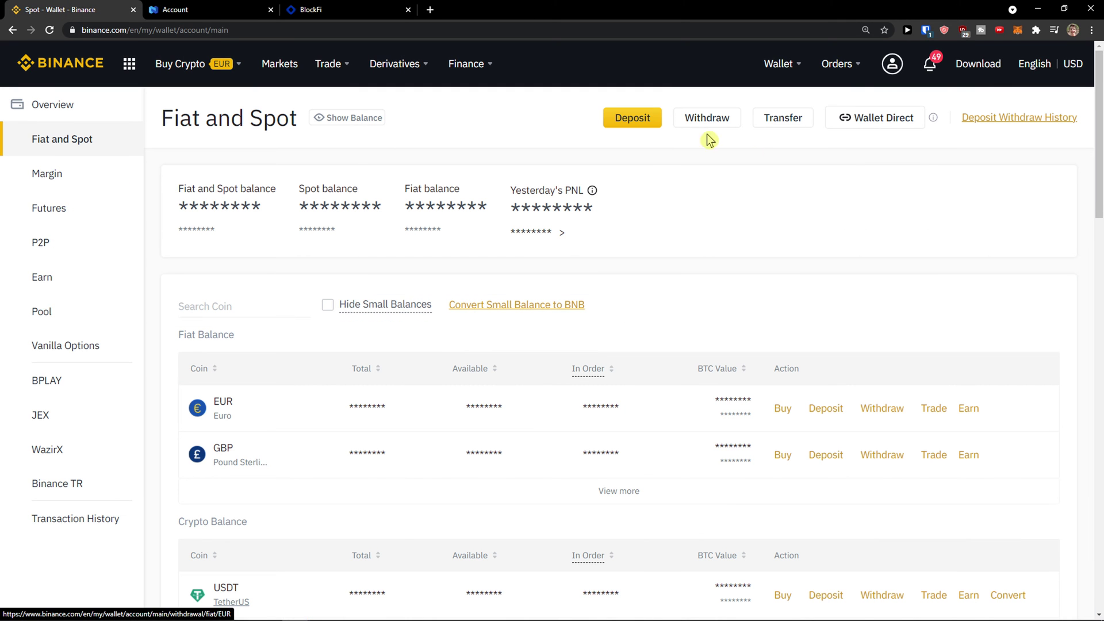
click(777, 63)
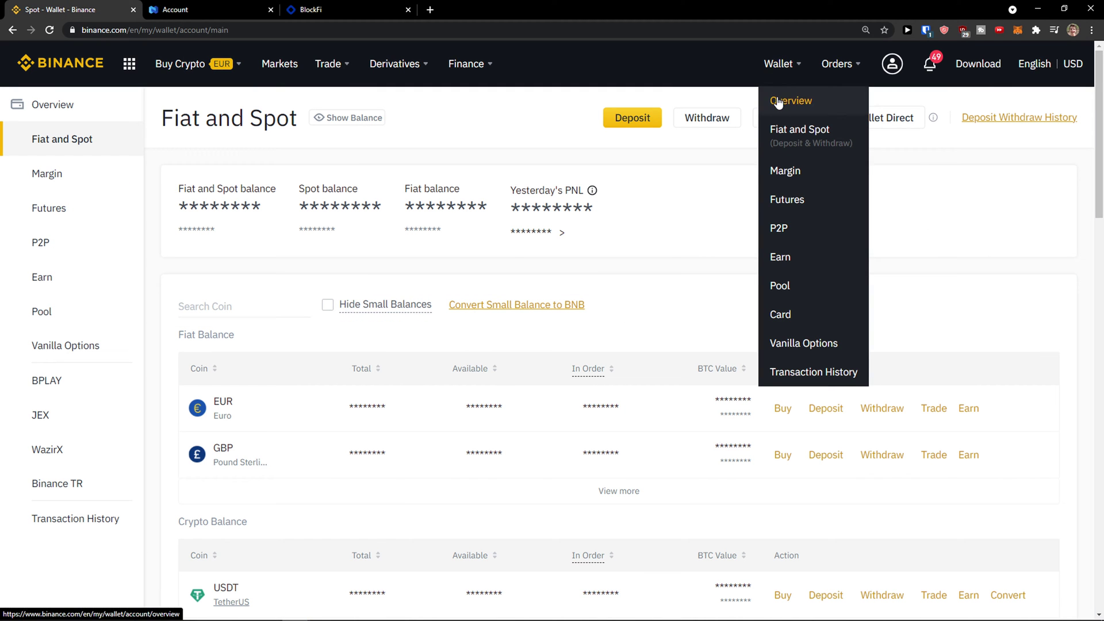
click(791, 101)
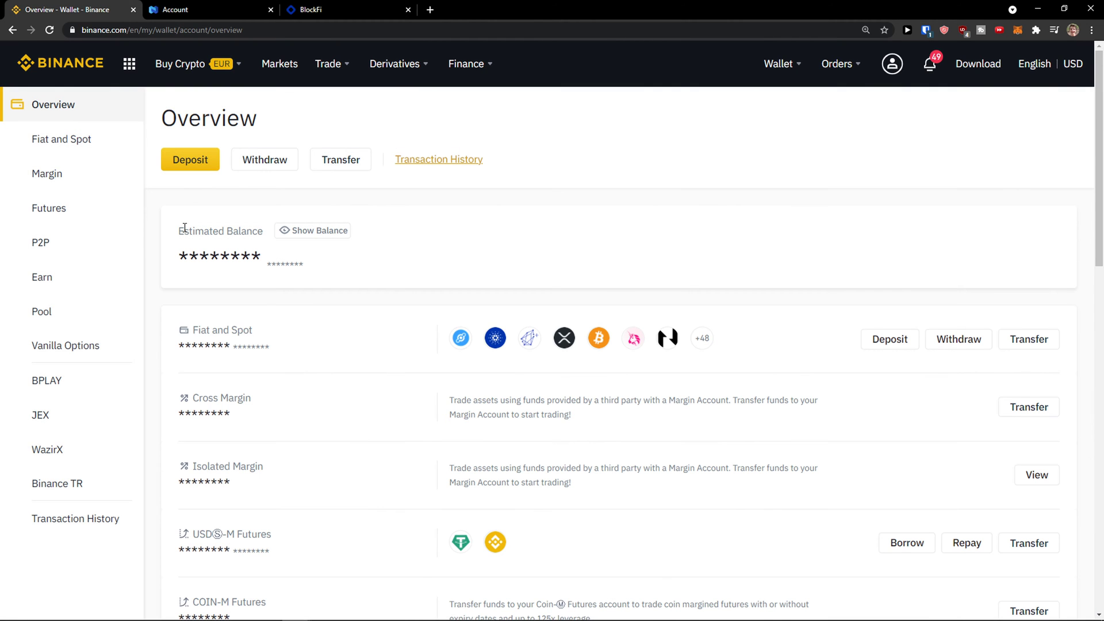
Open the BTC withdrawal form from the Fiat and Spot balances list.
click(61, 138)
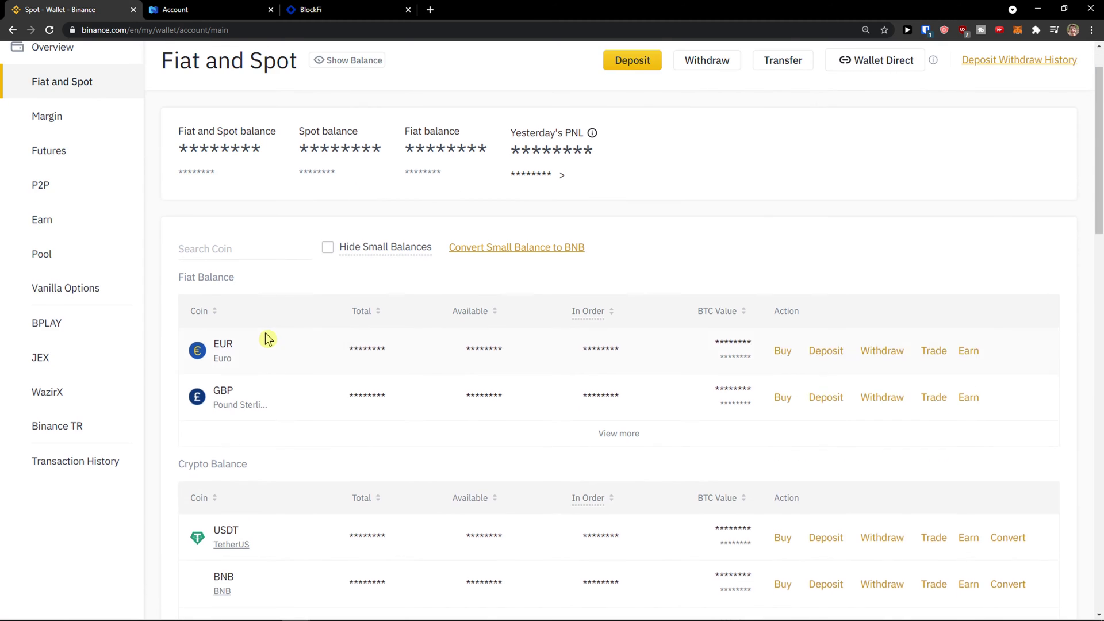
scroll(down, 3)
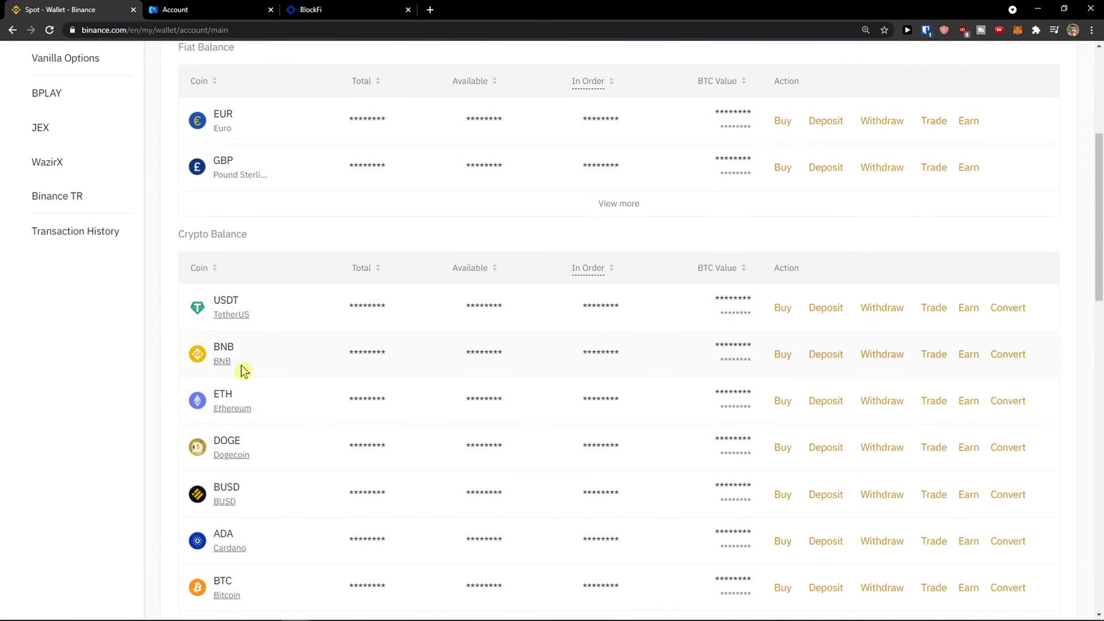
scroll(down, 3)
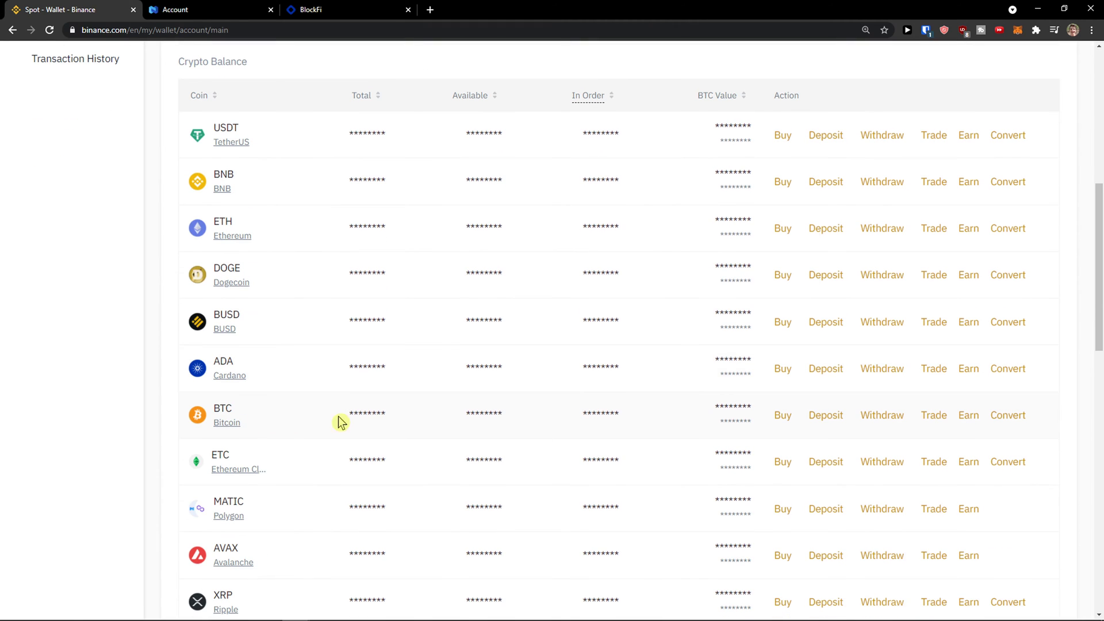
mouse_move(881, 415)
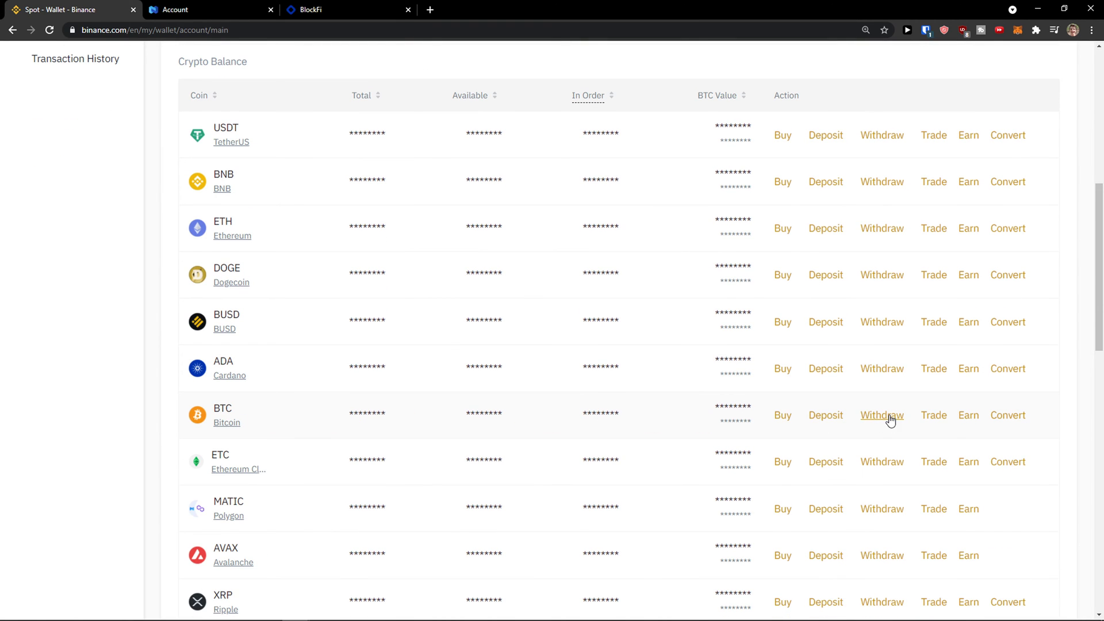
click(881, 415)
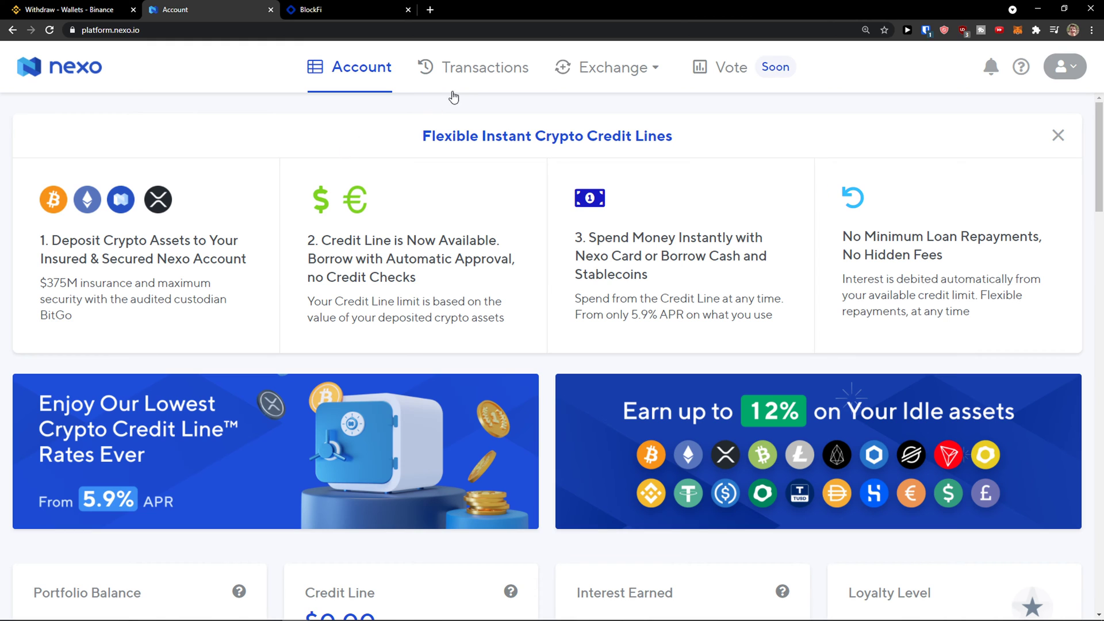
Browse Nexo's transactions and assets, then open the Security settings page.
click(484, 66)
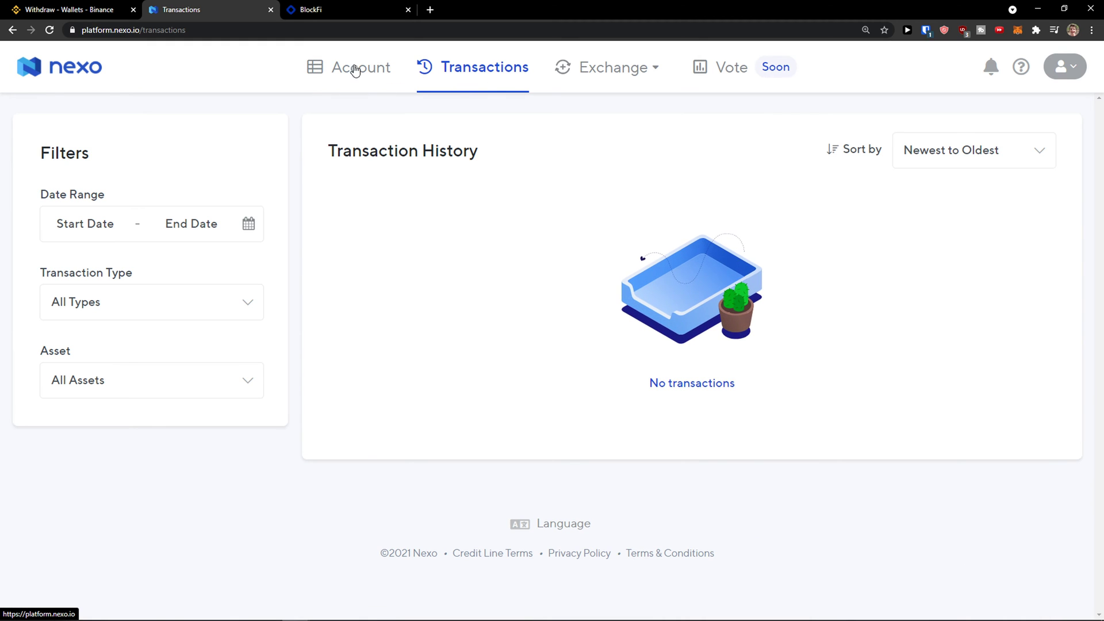
click(360, 67)
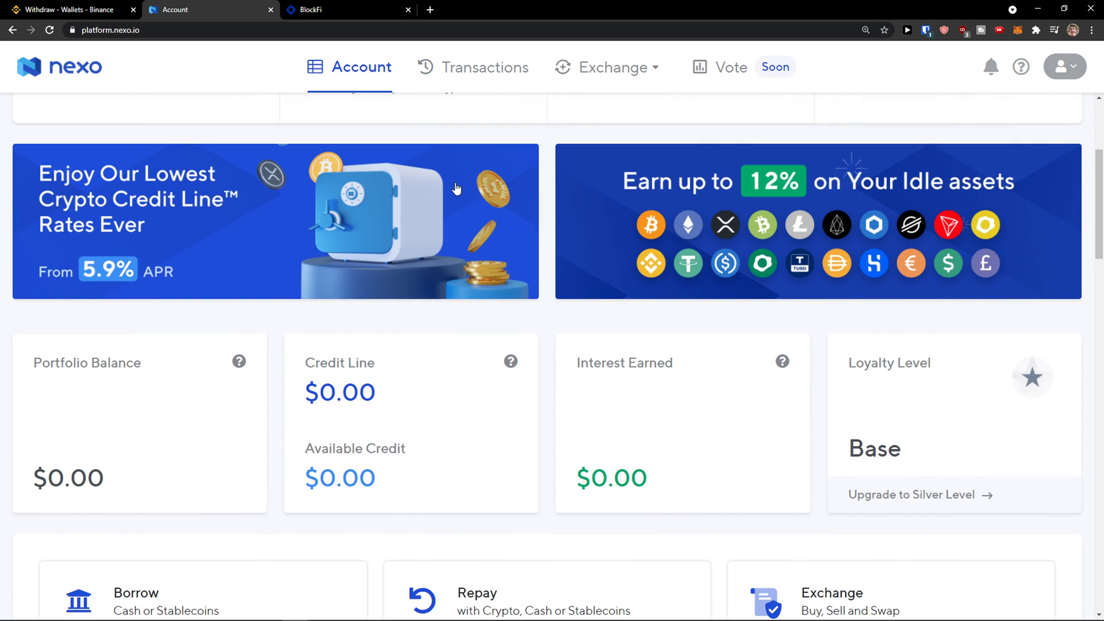
scroll(down, 3)
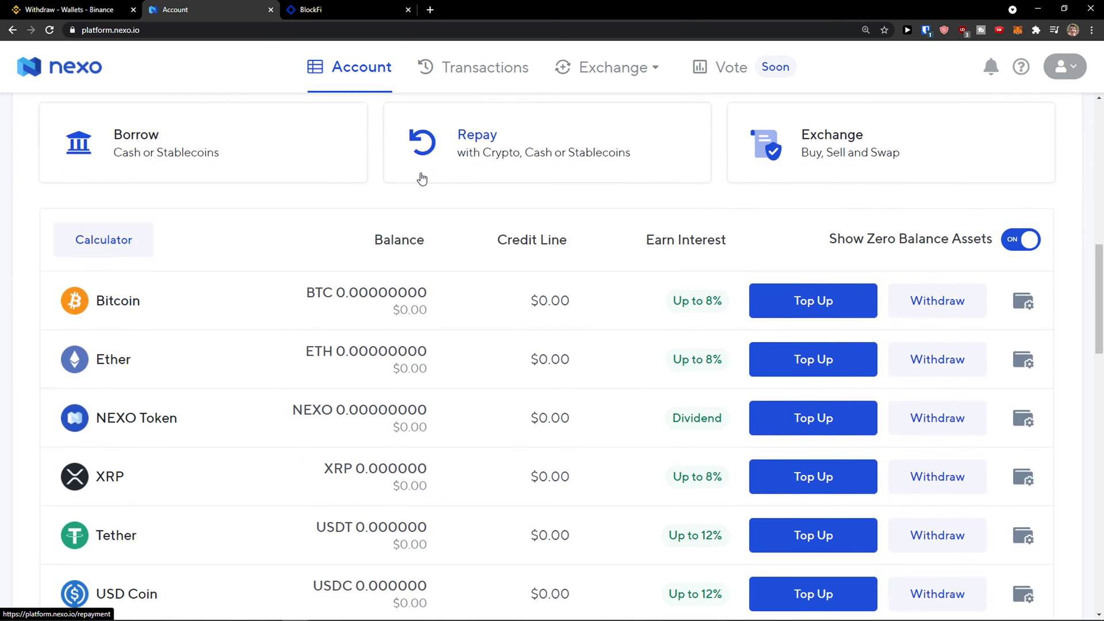
scroll(down, 3)
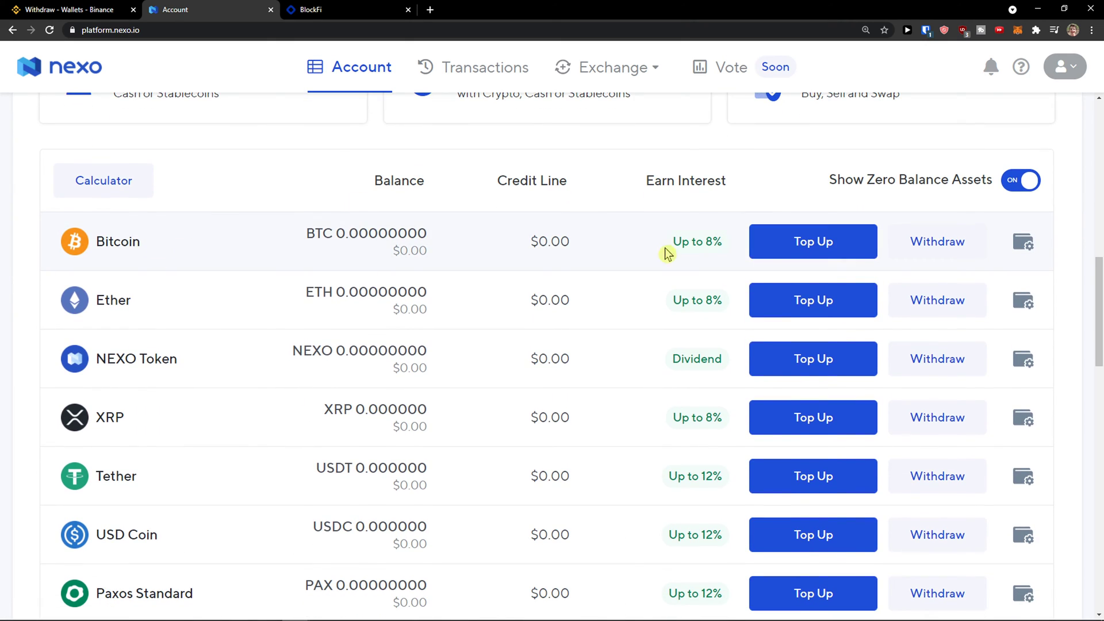
click(812, 242)
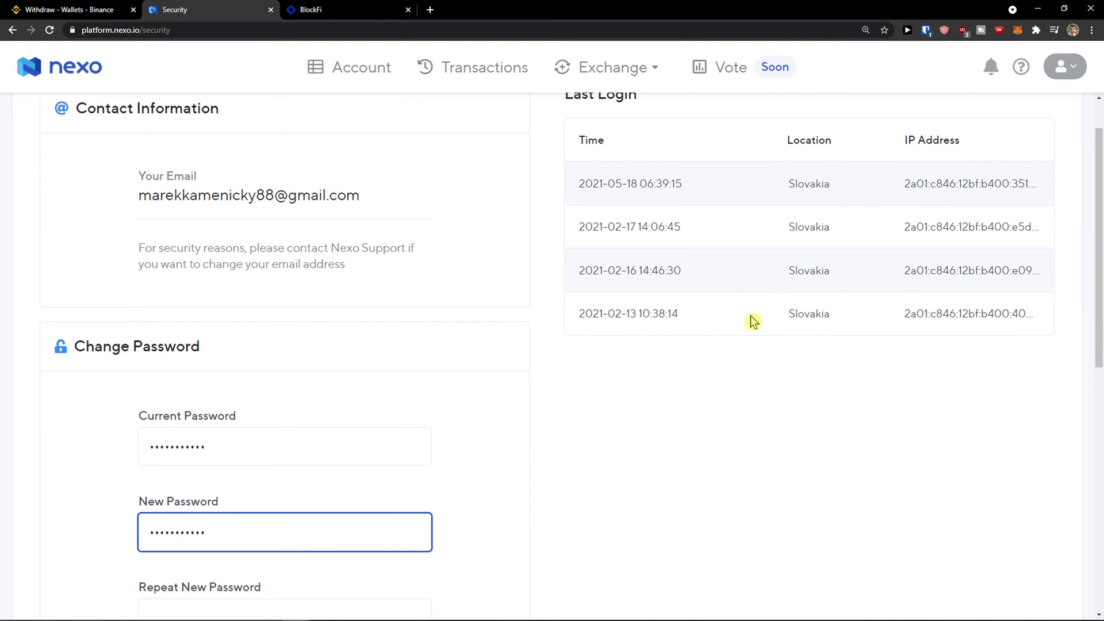
scroll(down, 3)
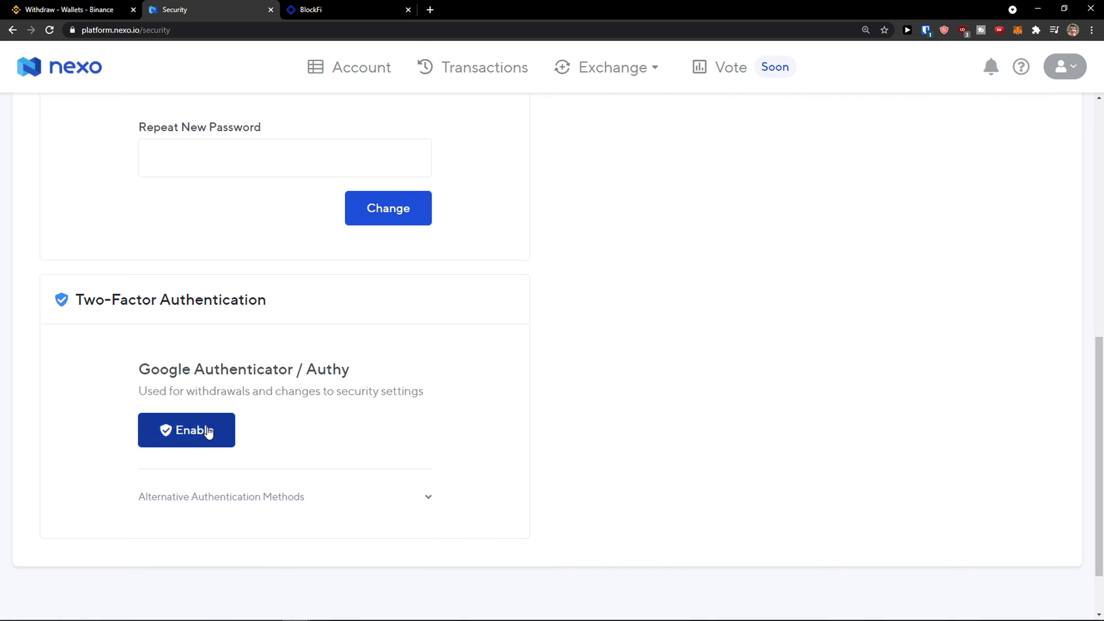
click(187, 430)
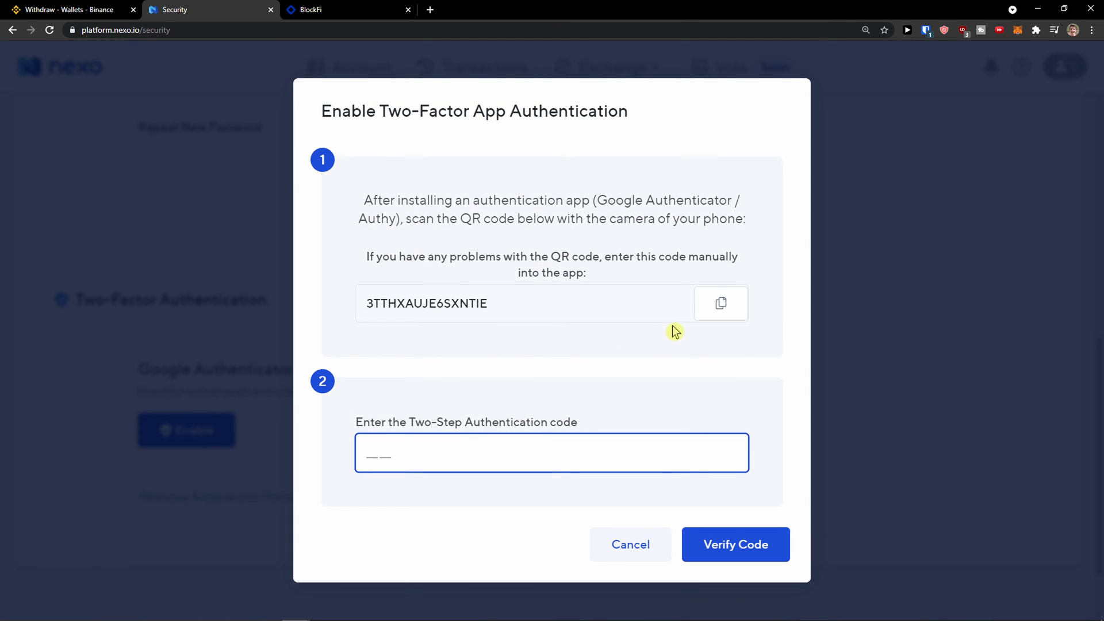
scroll(down, 3)
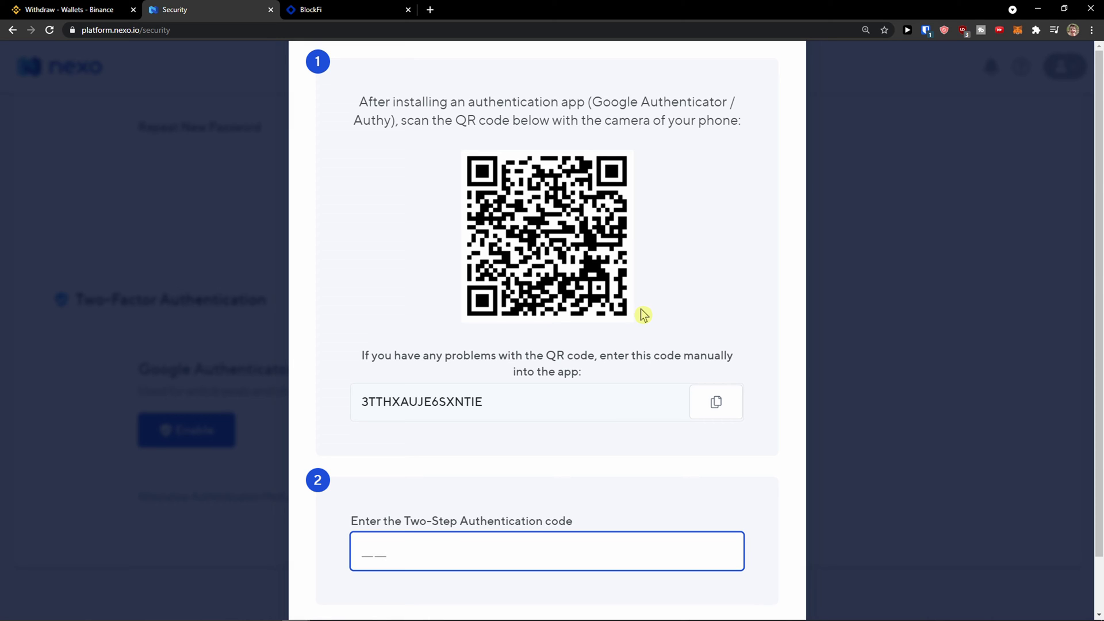
mouse_move(638, 314)
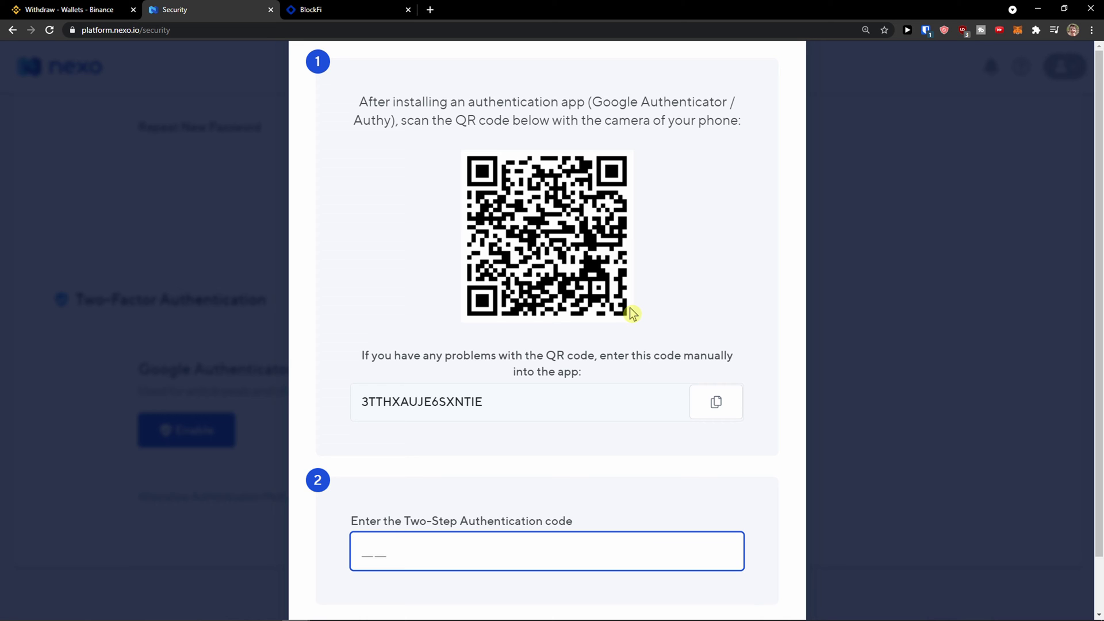
mouse_move(495, 460)
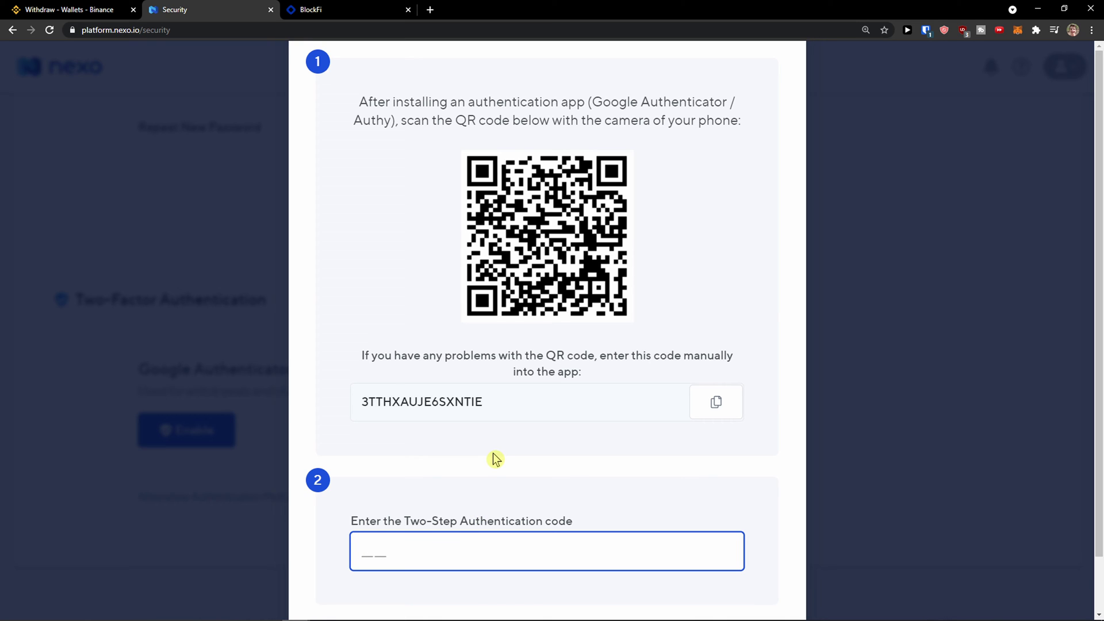
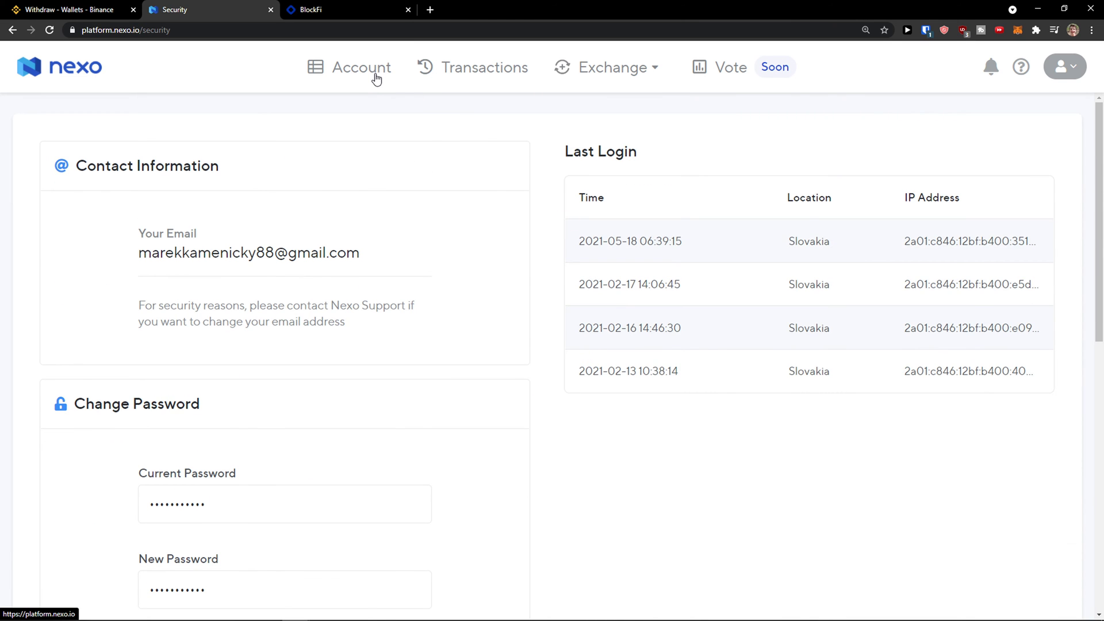
click(360, 67)
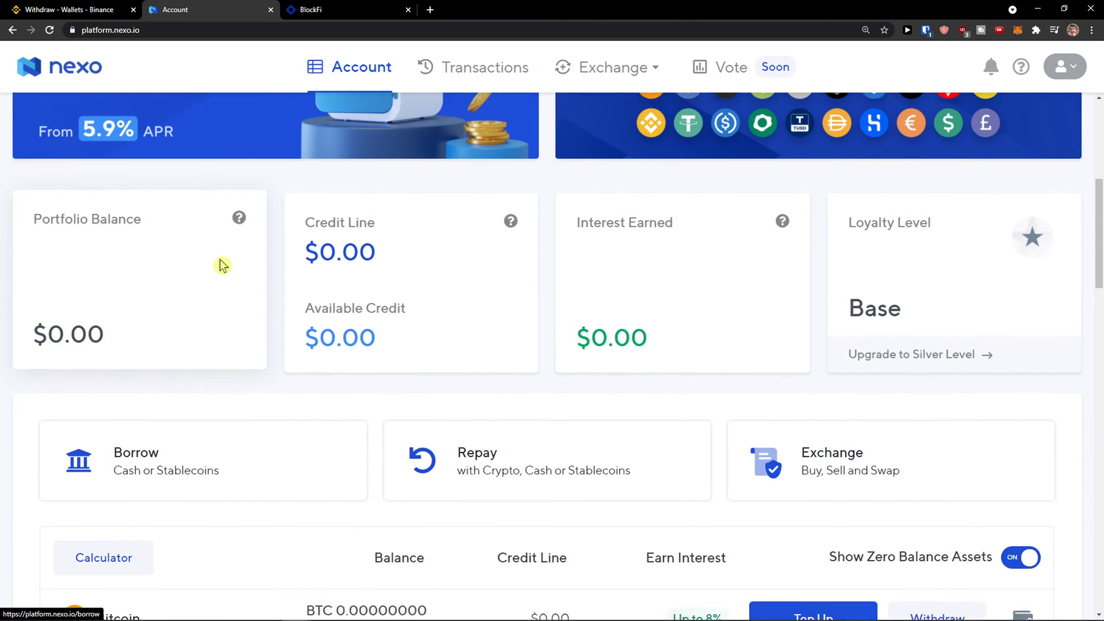
scroll(down, 3)
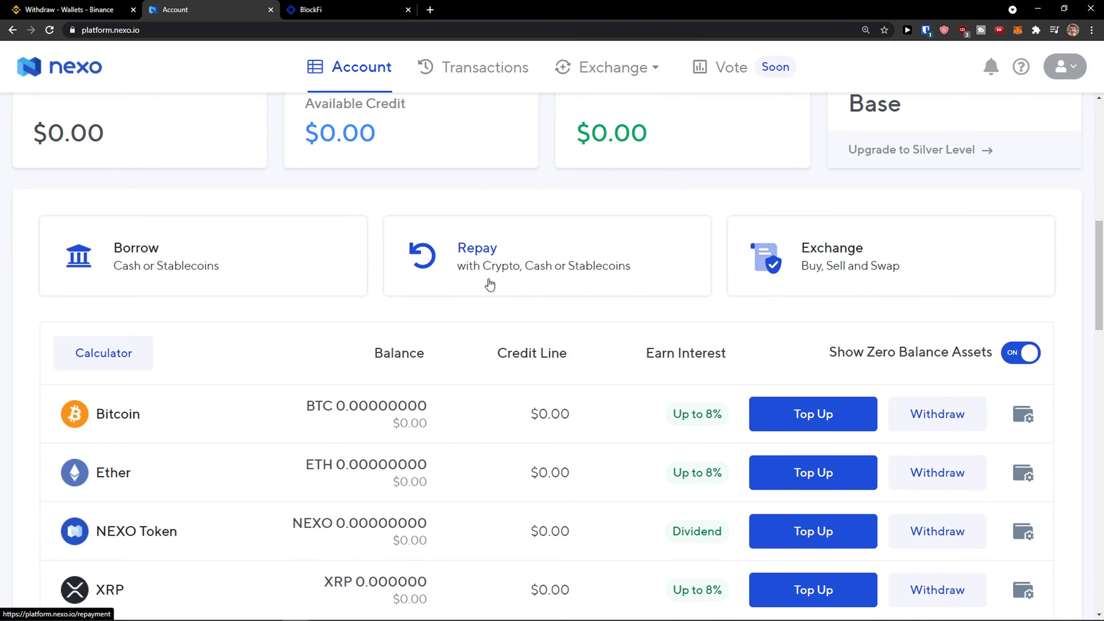
scroll(down, 3)
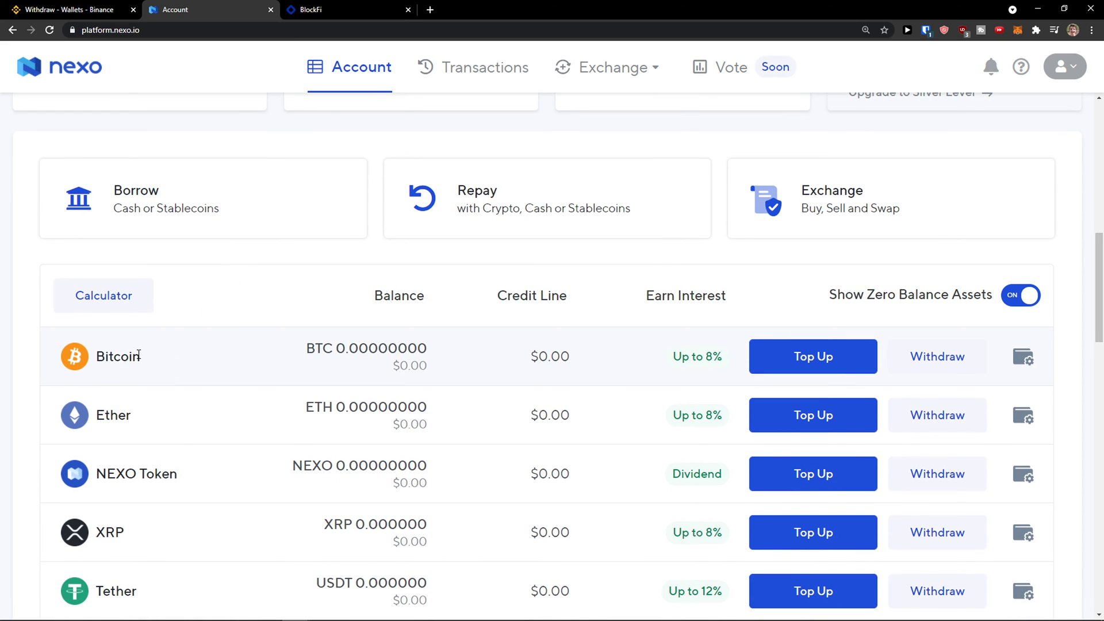
click(811, 355)
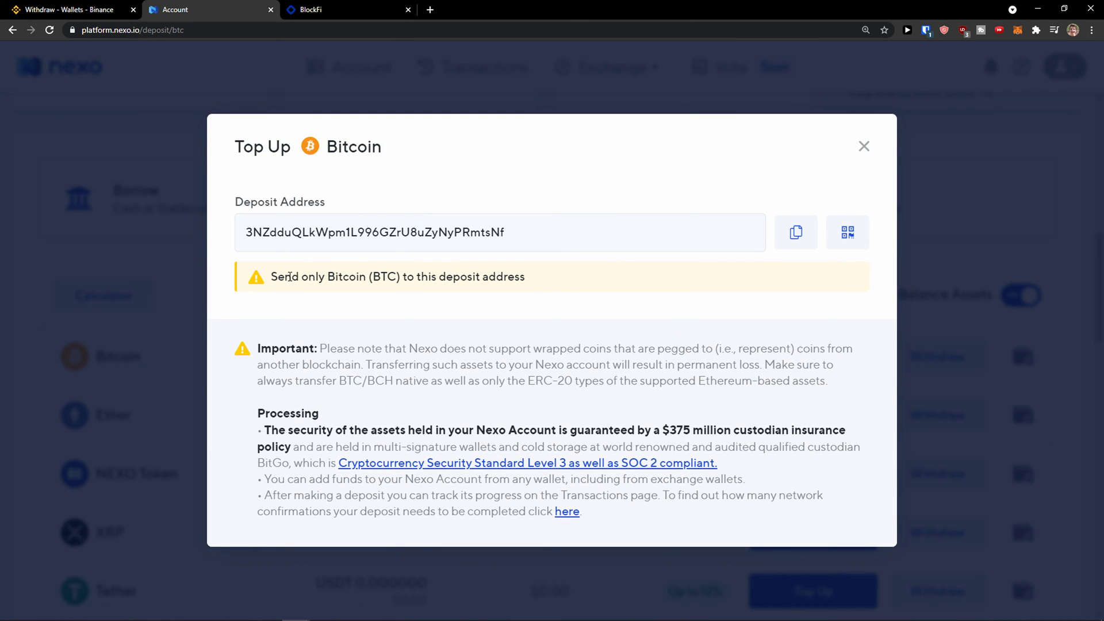
Copy the Nexo BTC deposit address, highlight the wrapped-coin note, and return to Binance.
click(796, 233)
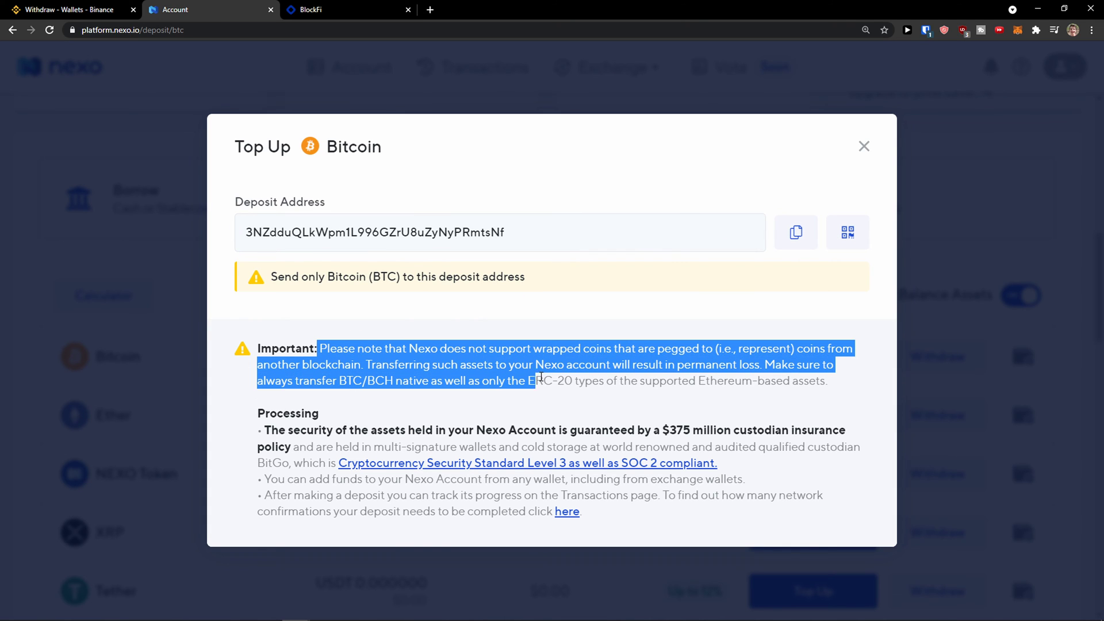
drag(537, 380, 828, 380)
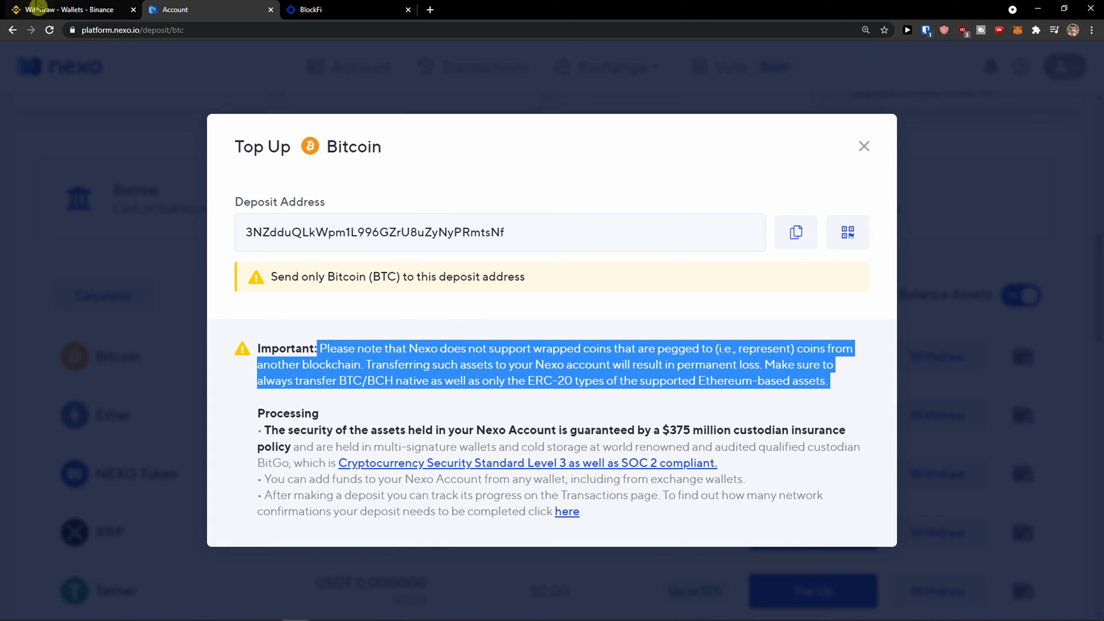
click(67, 9)
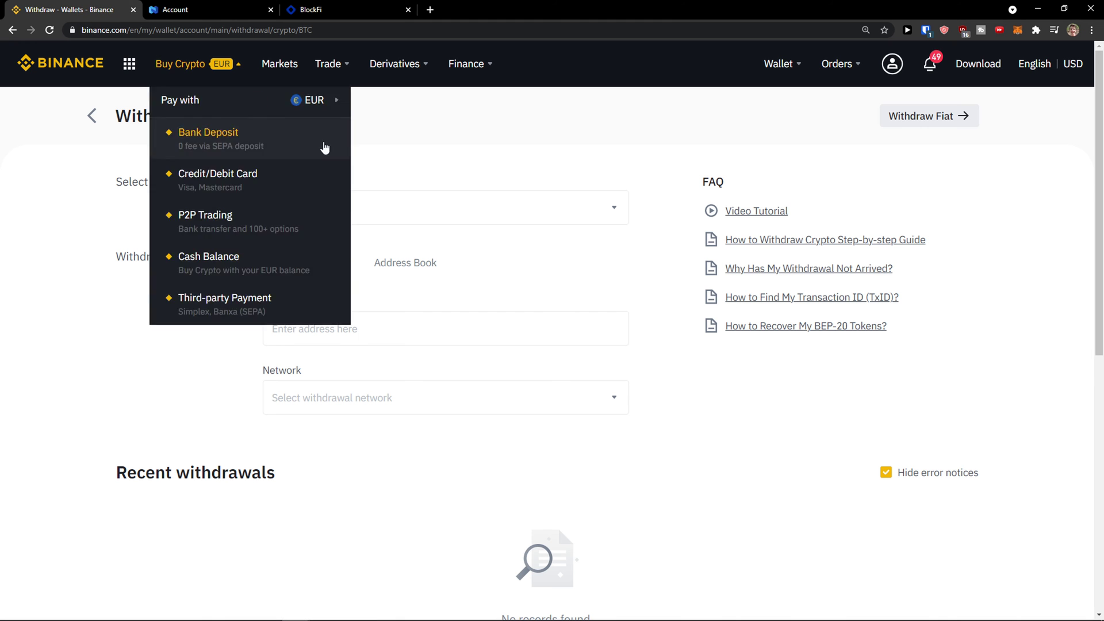
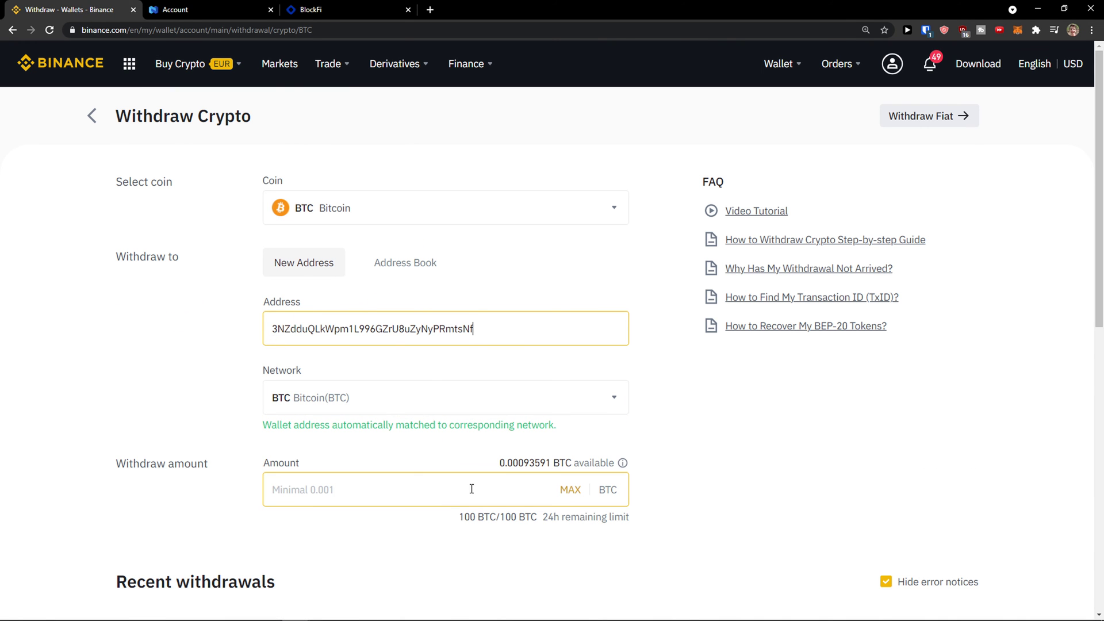
click(570, 489)
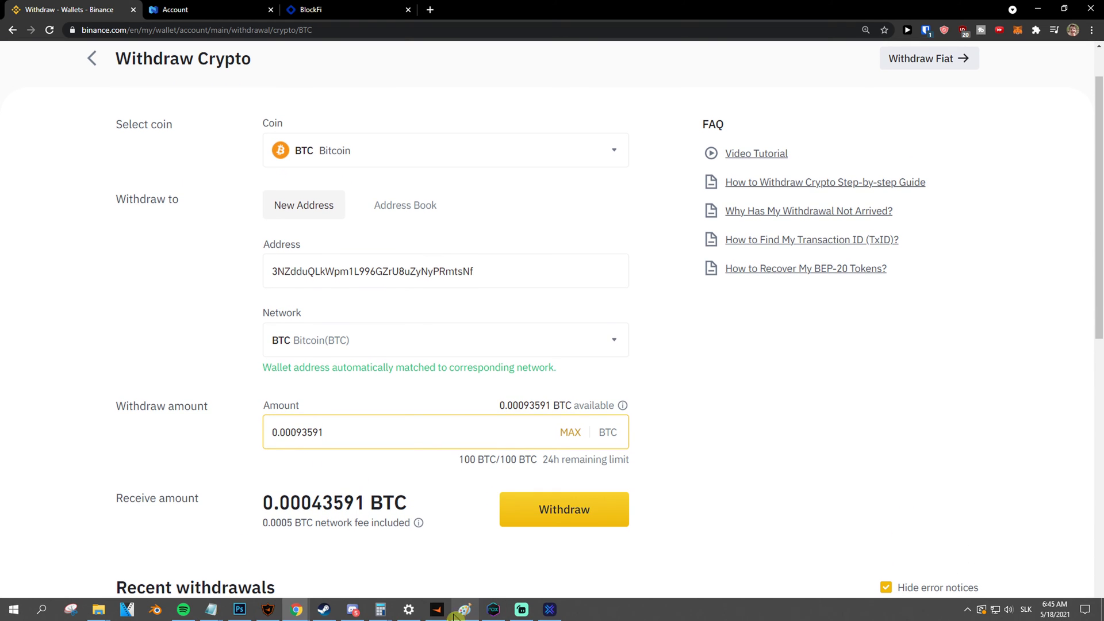
click(464, 610)
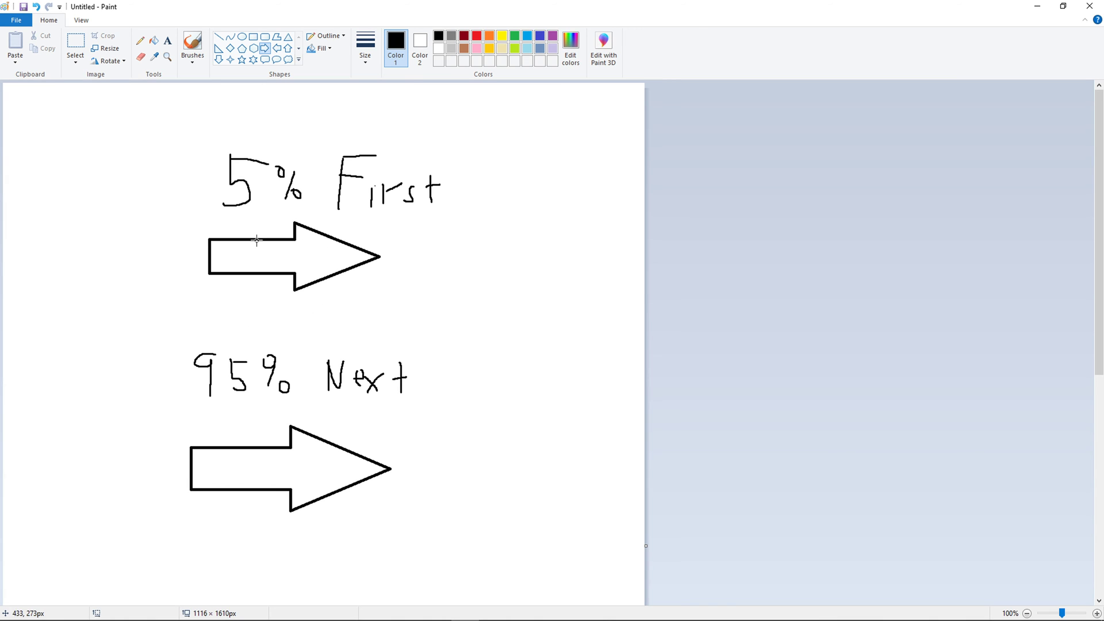
mouse_move(327, 404)
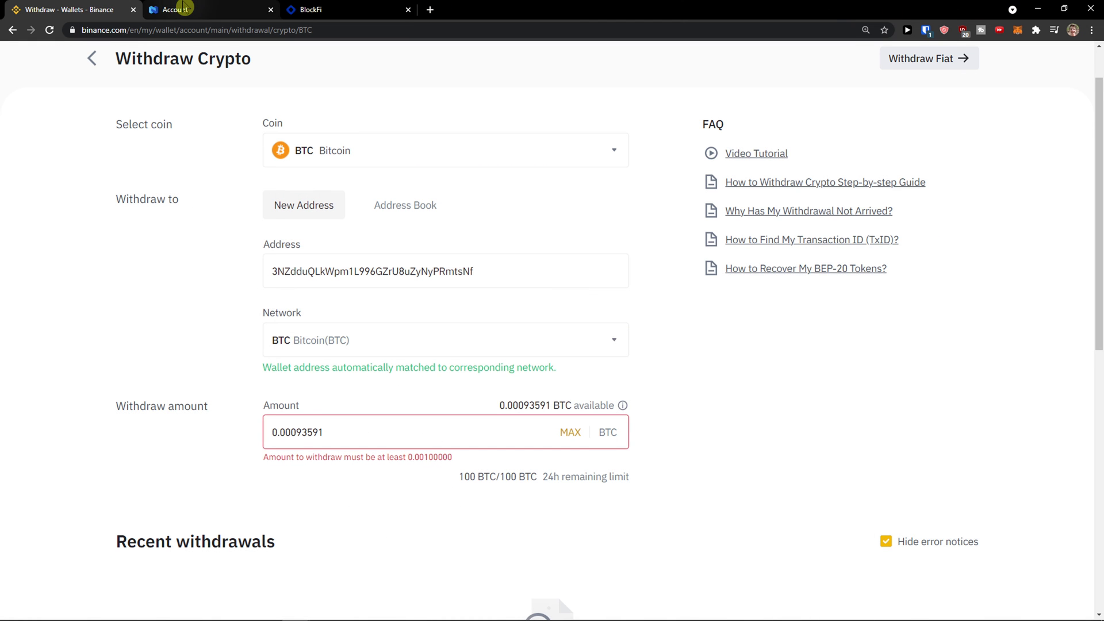
Switch to the Nexo tab and close the Bitcoin Top Up dialog.
click(169, 9)
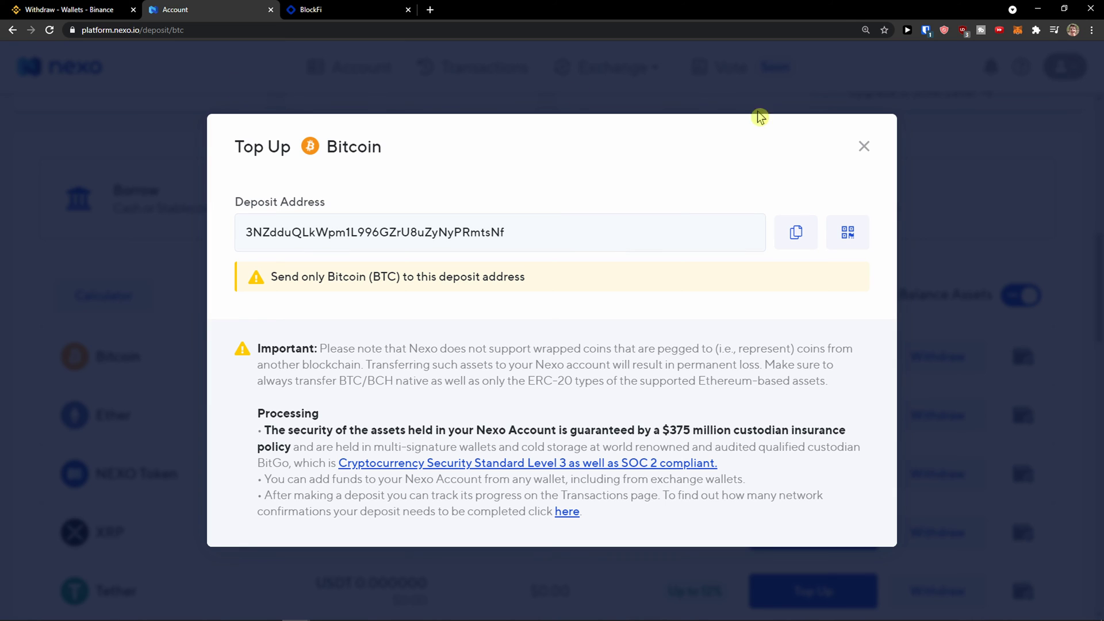
click(863, 146)
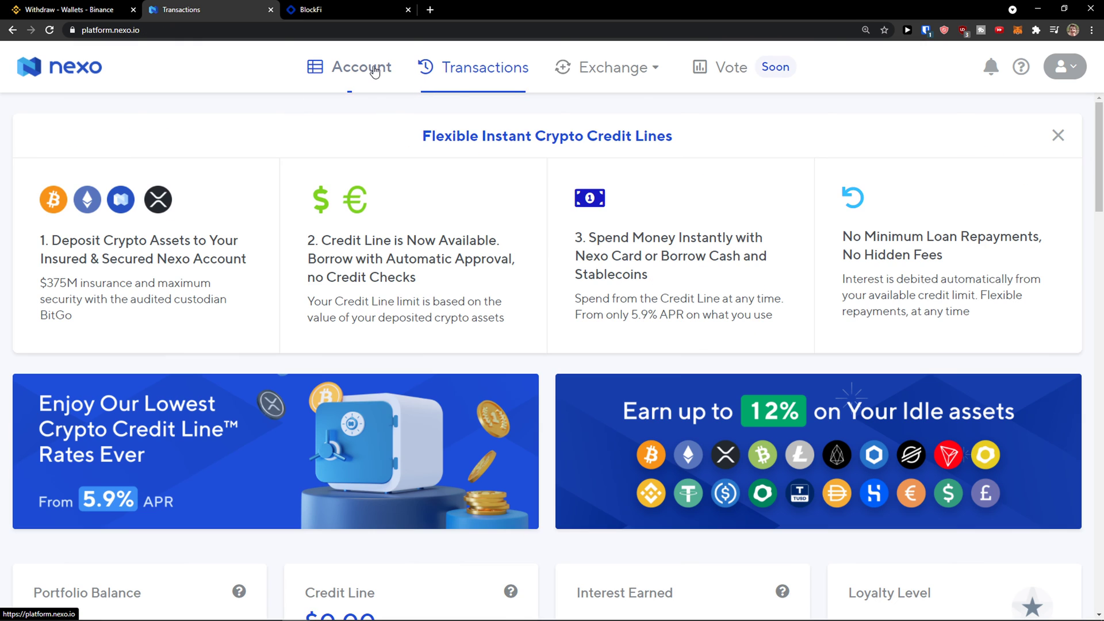
click(361, 67)
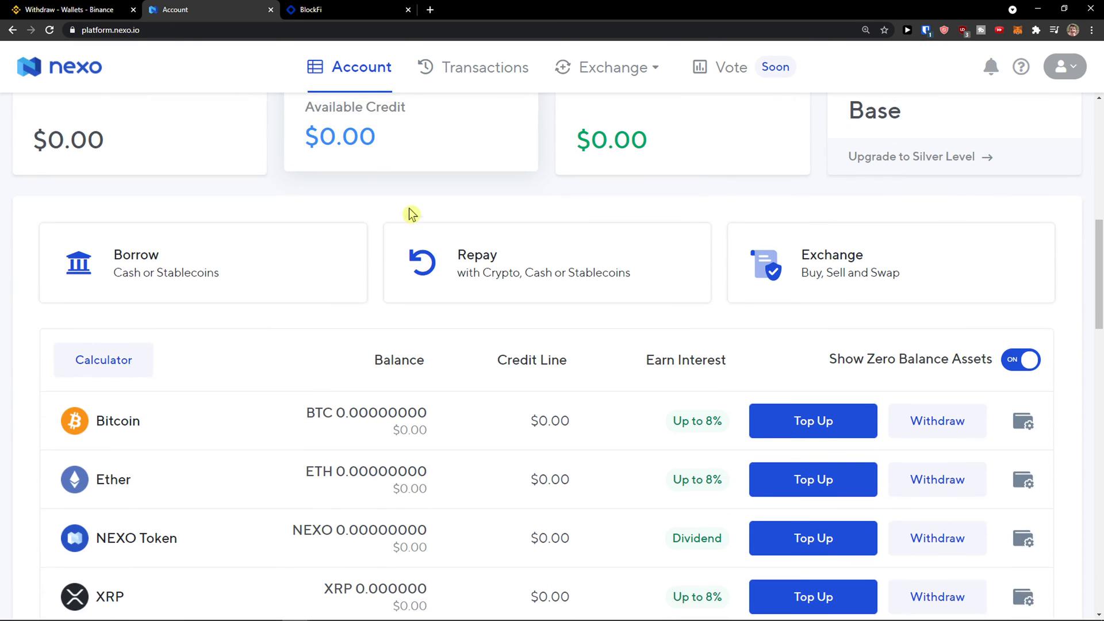
scroll(down, 3)
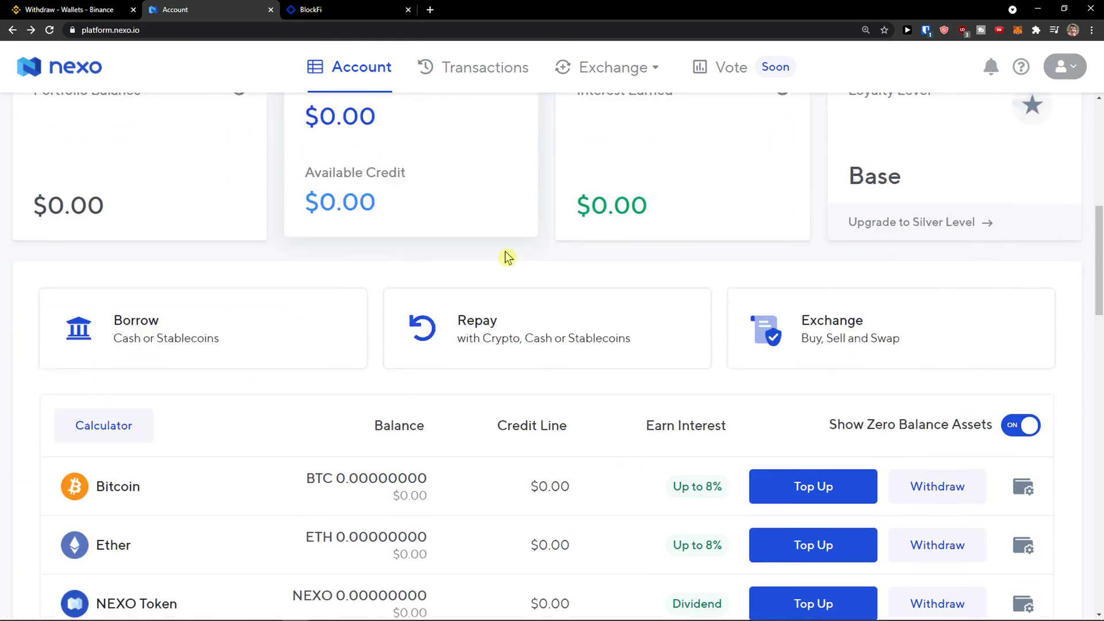
click(812, 486)
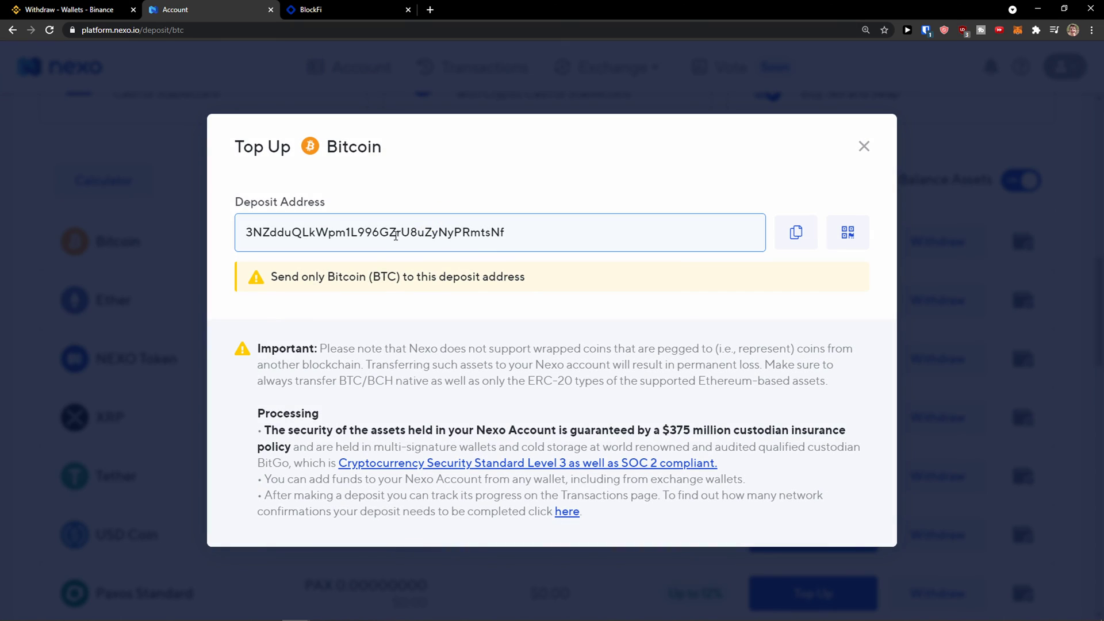